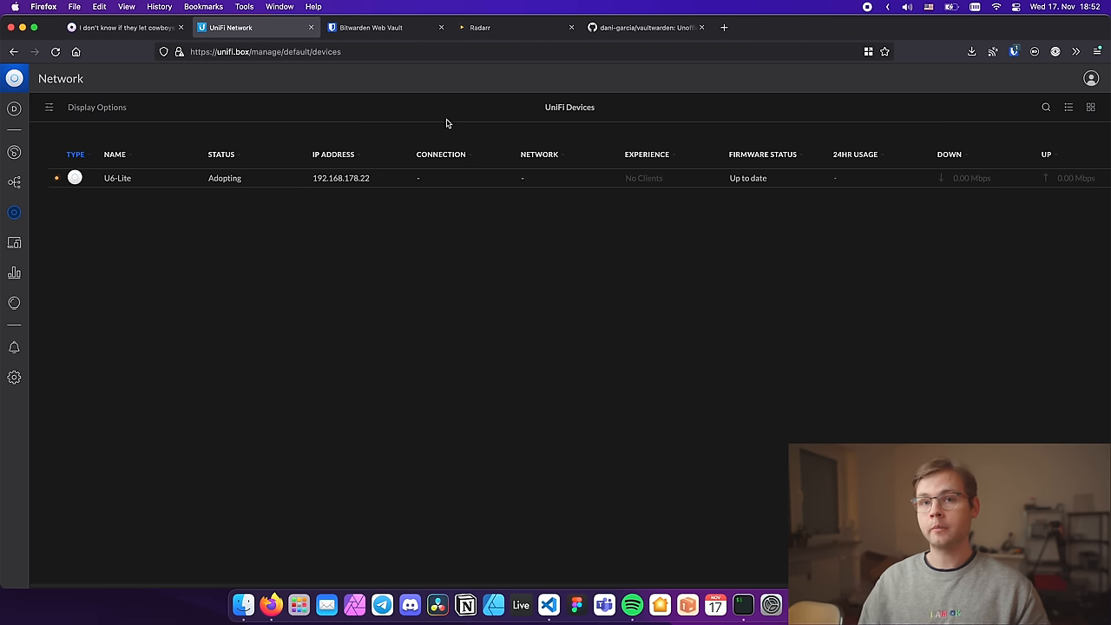
Switch from the UniFi Devices page back to the Homer dashboard tab
left_click(130, 27)
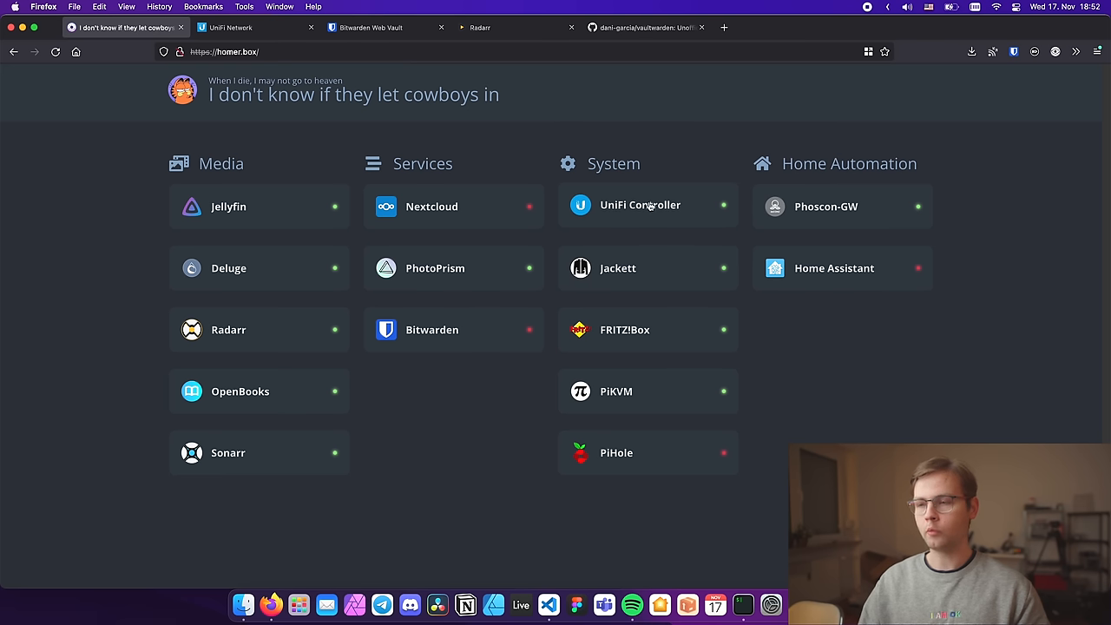
mouse_move(652, 205)
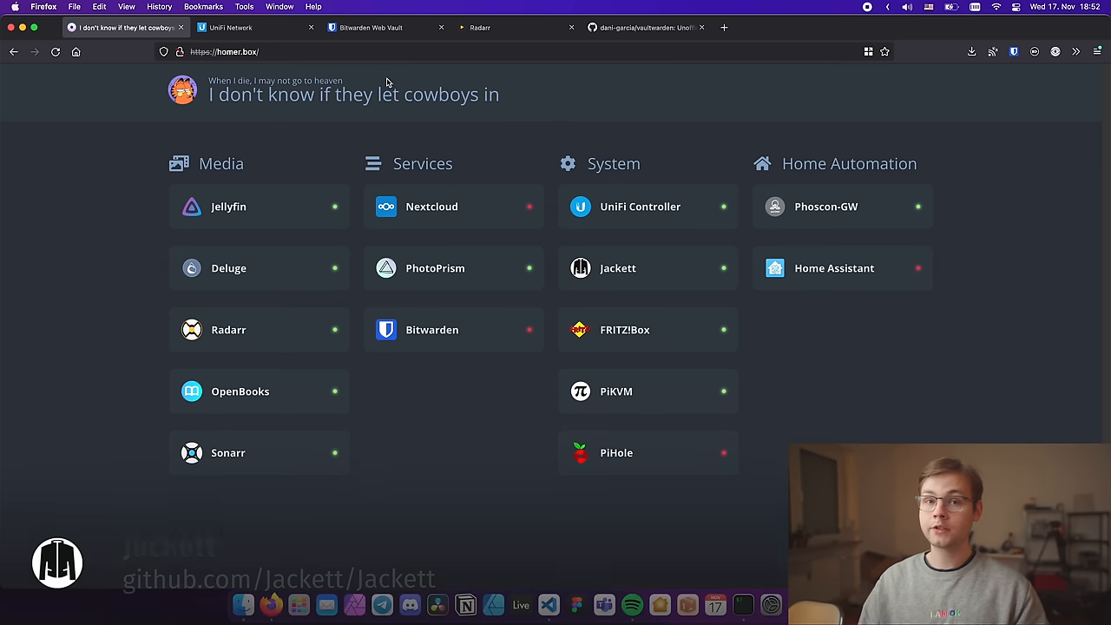
Open Jackett, review its six configured indexers, and close it to return to Homer
left_click(618, 267)
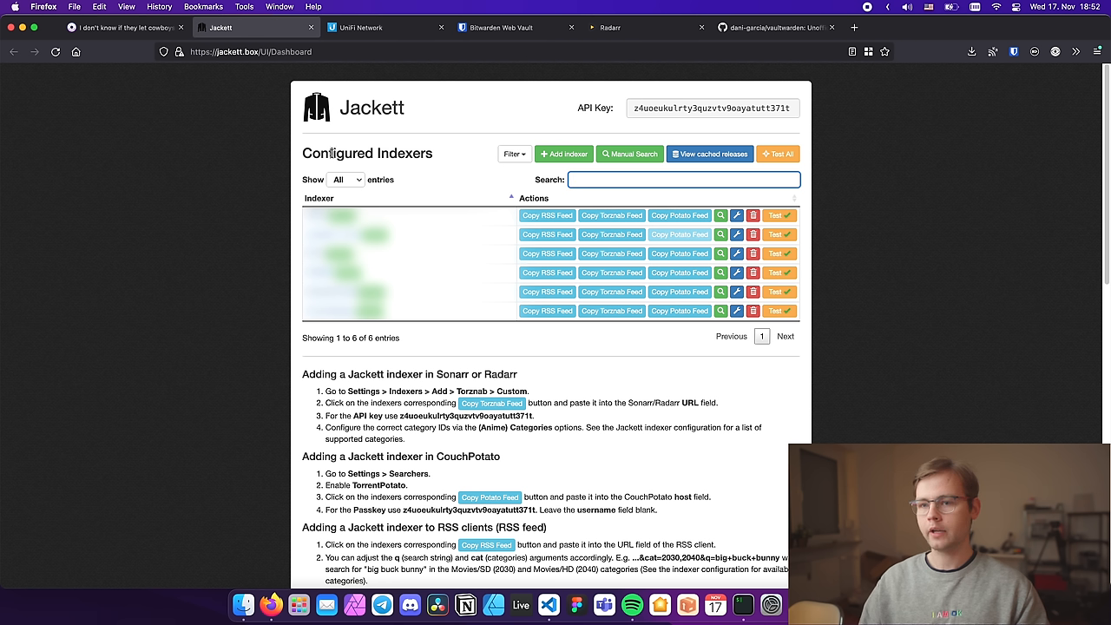
left_click(684, 180)
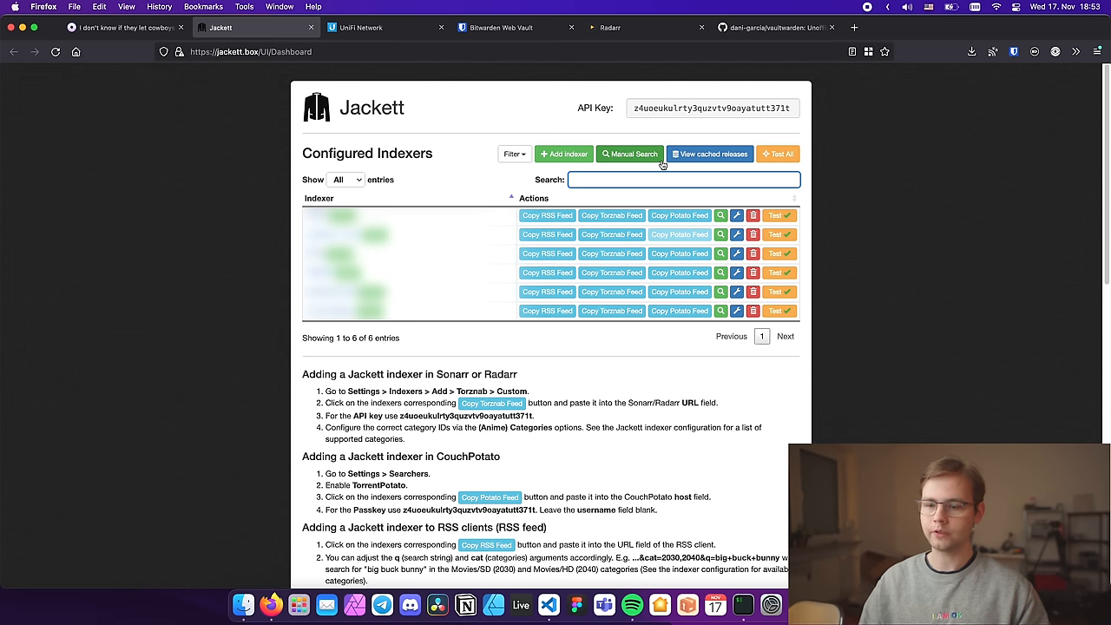
left_click(125, 27)
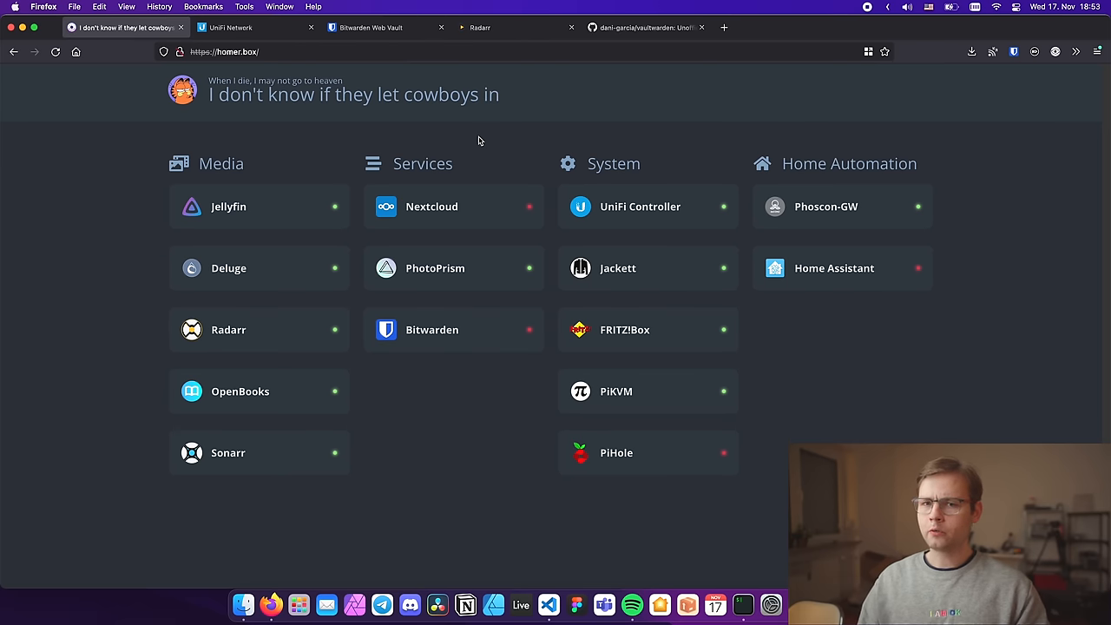
Open the FRITZ!Box 7530 login page, then return to the Homer tab
left_click(625, 329)
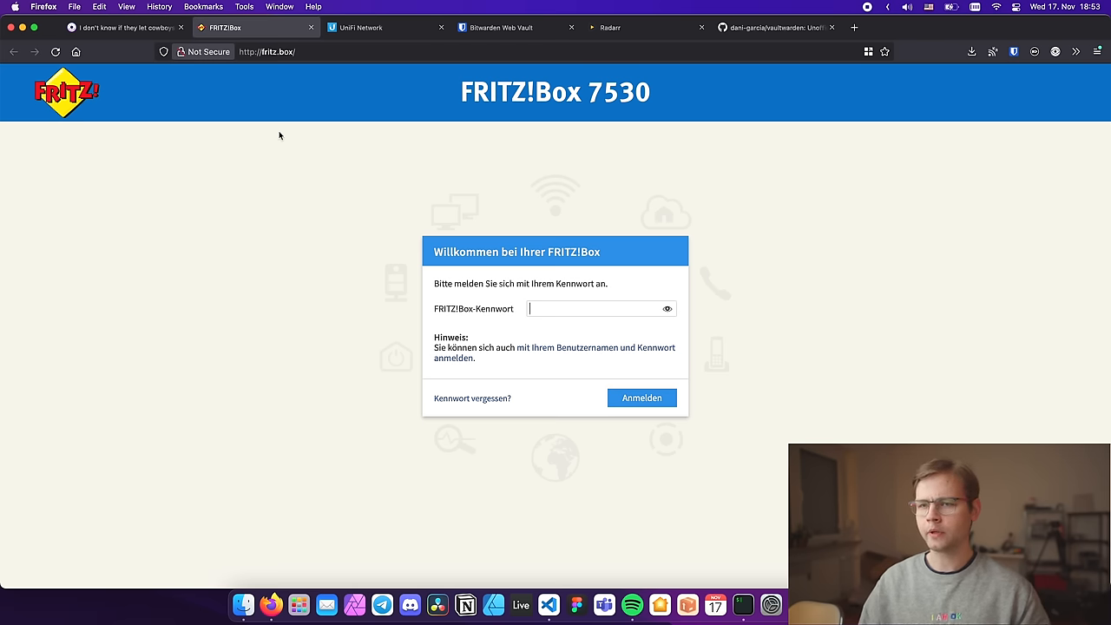
left_click(122, 27)
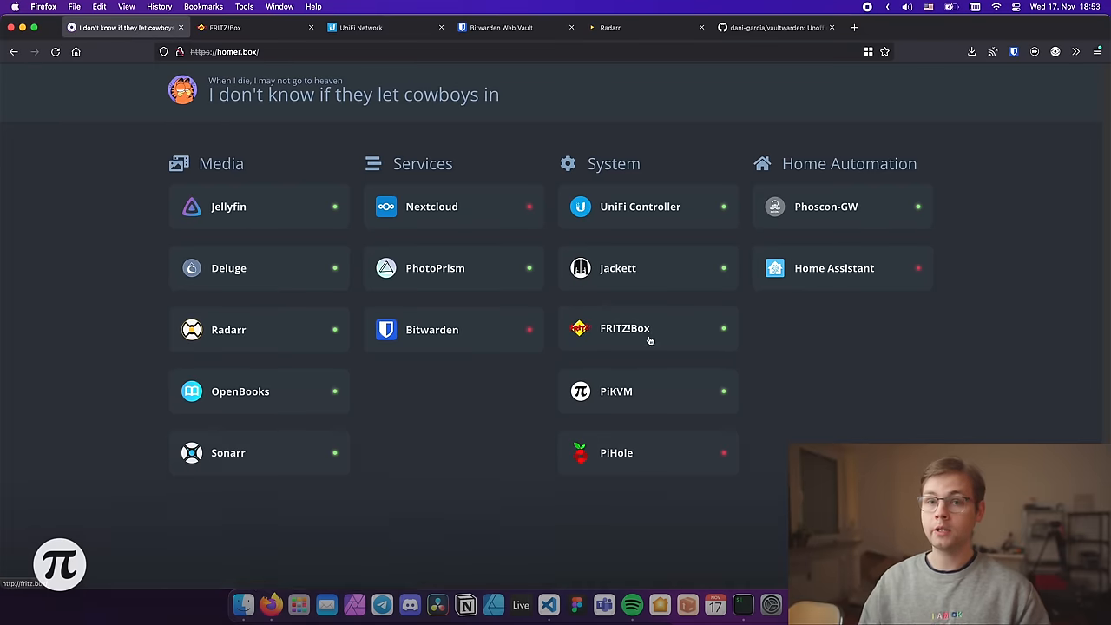